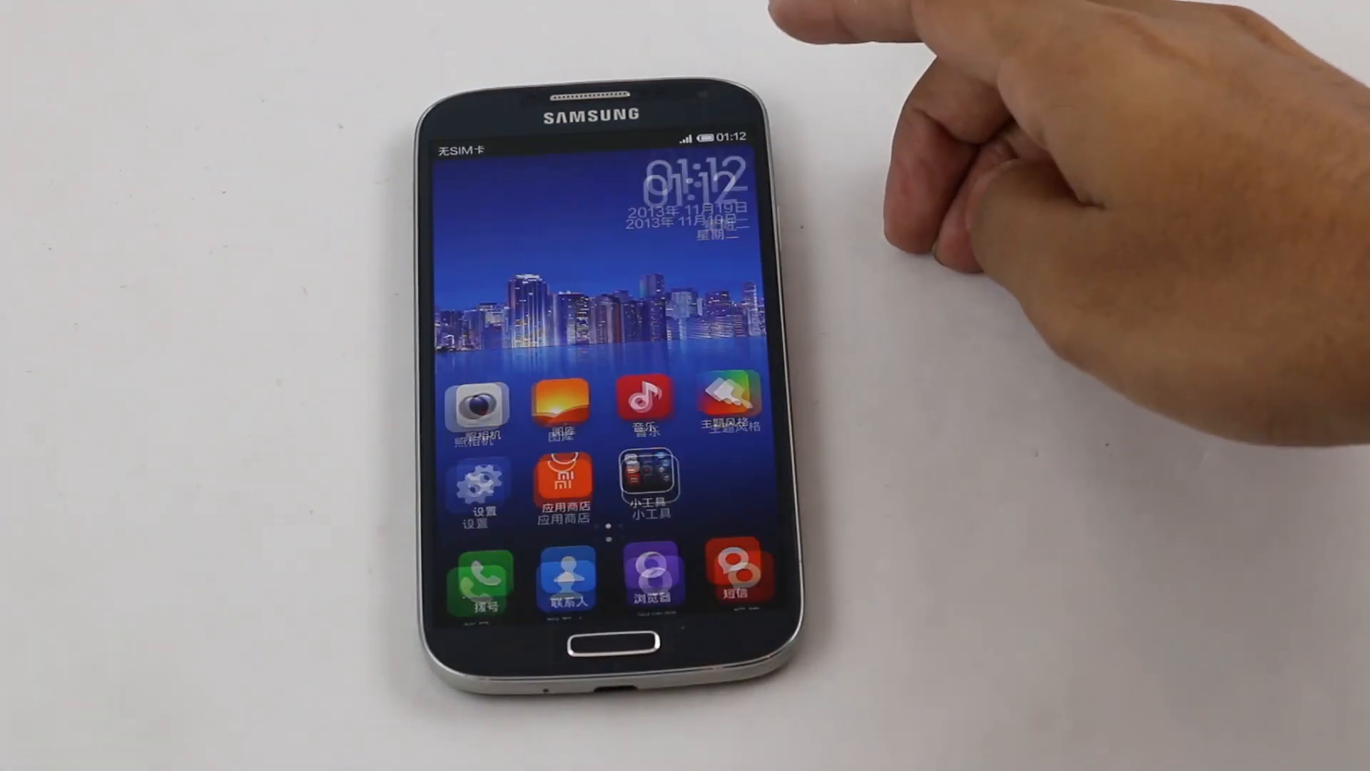
- Change the system language from Simplified Chinese to English in Language & input
click(477, 489)
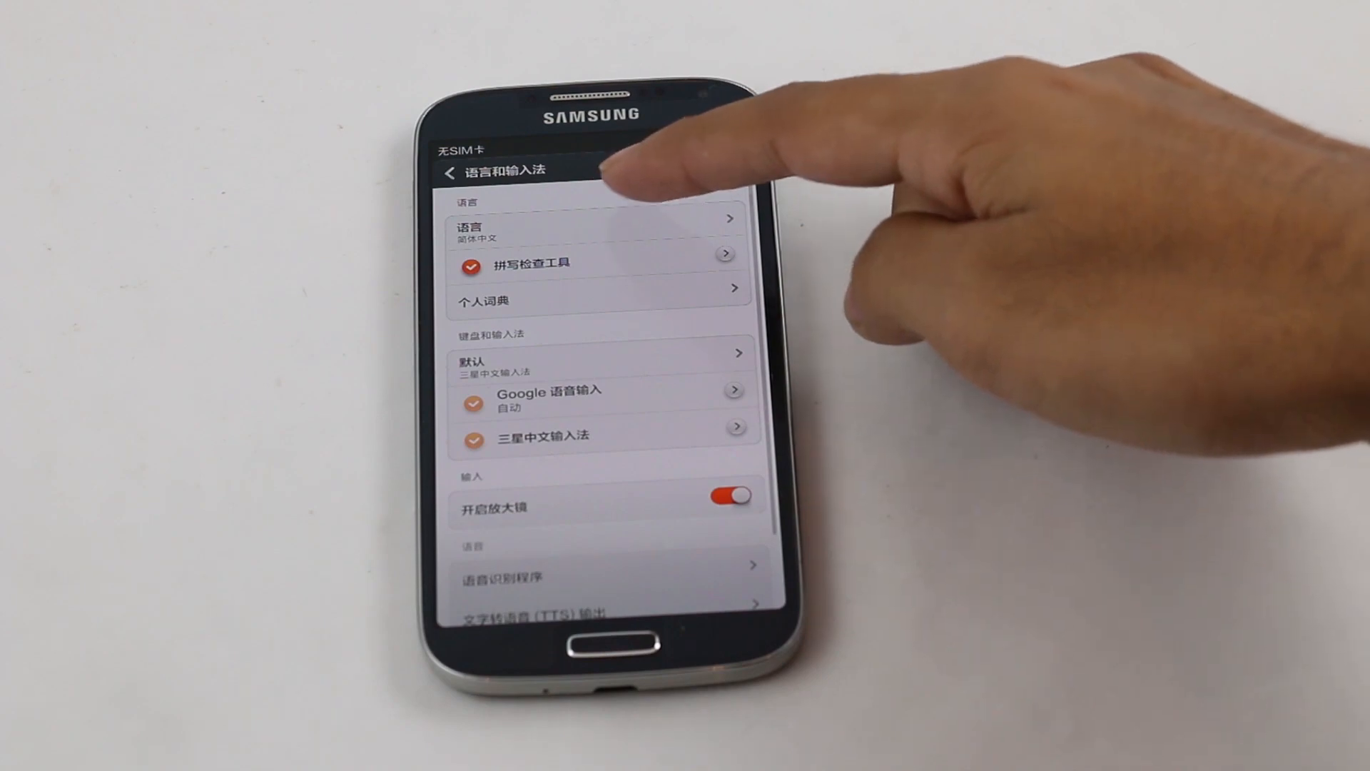
click(598, 218)
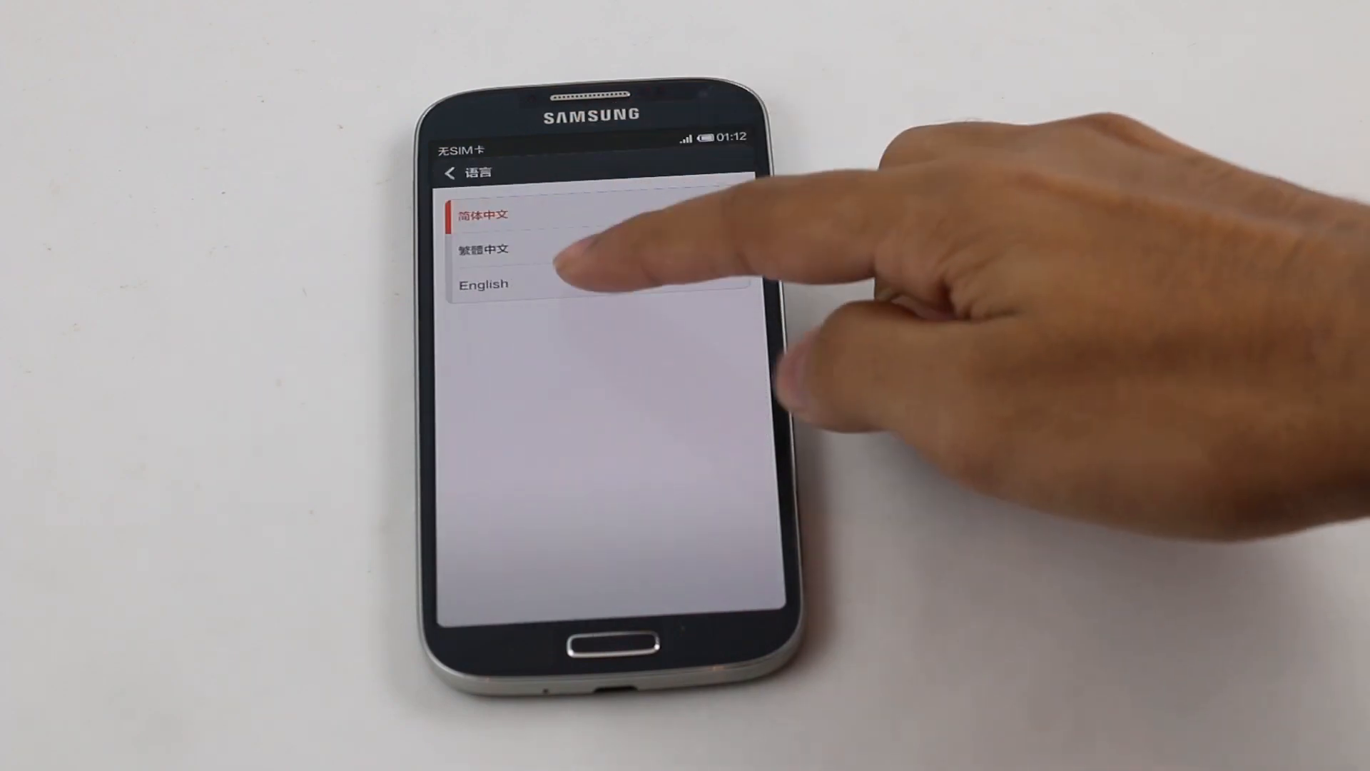
click(484, 284)
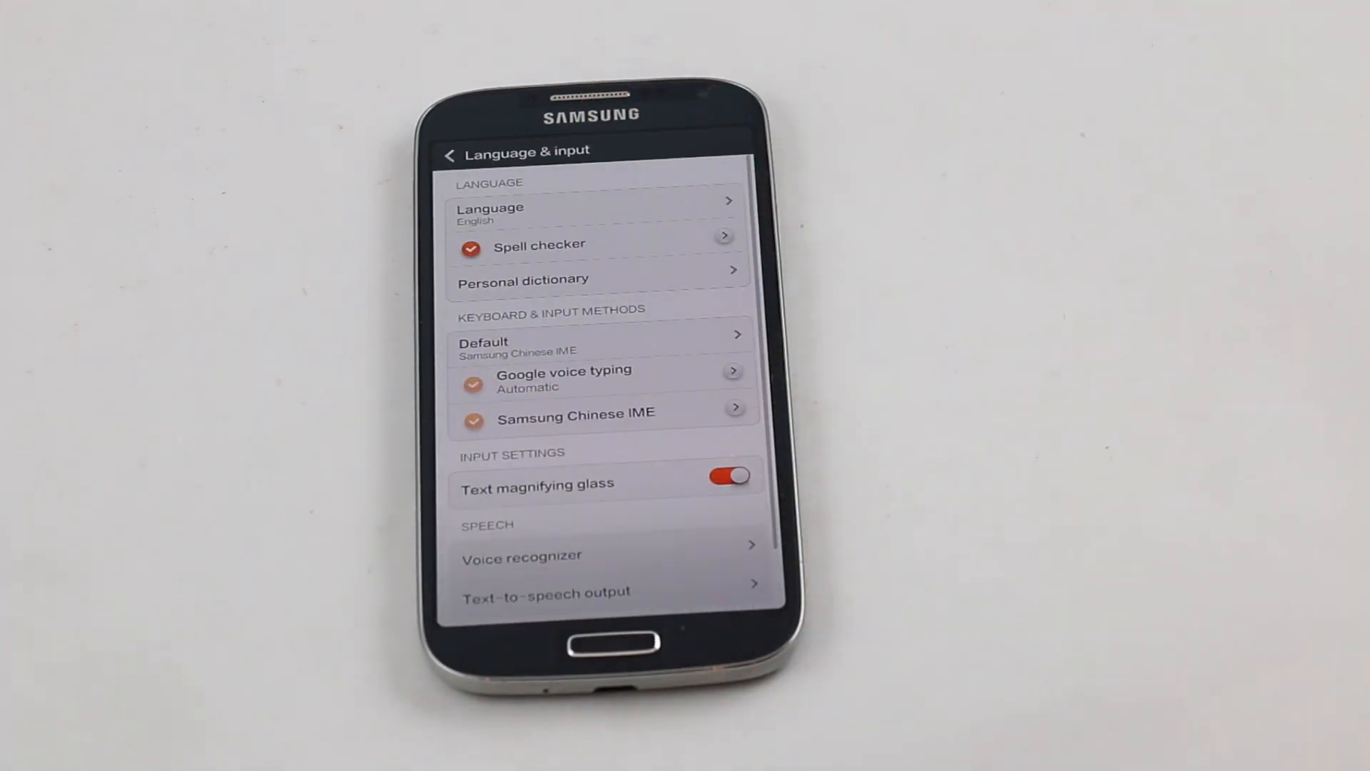